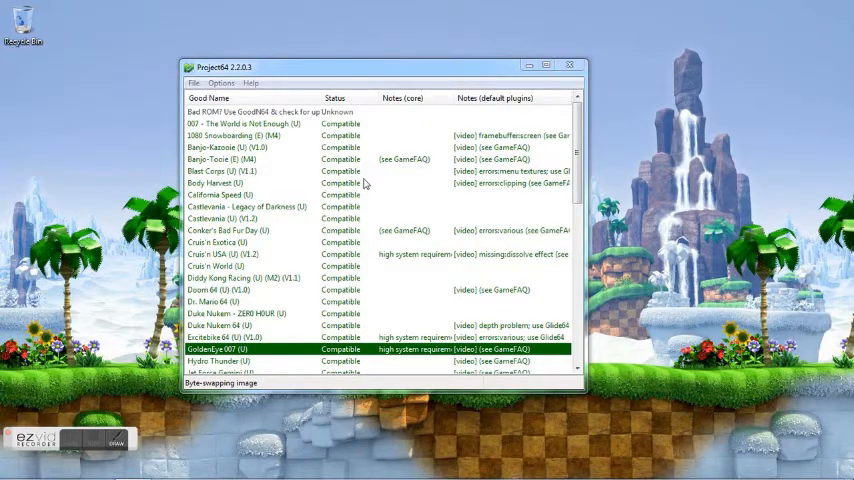
mouse_move(395, 72)
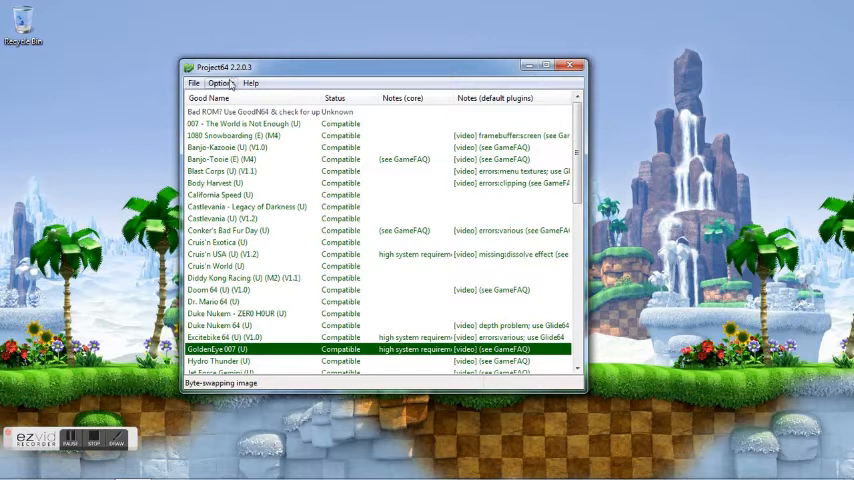
- Review the emulator's general options page and leave settings unchanged
click(221, 83)
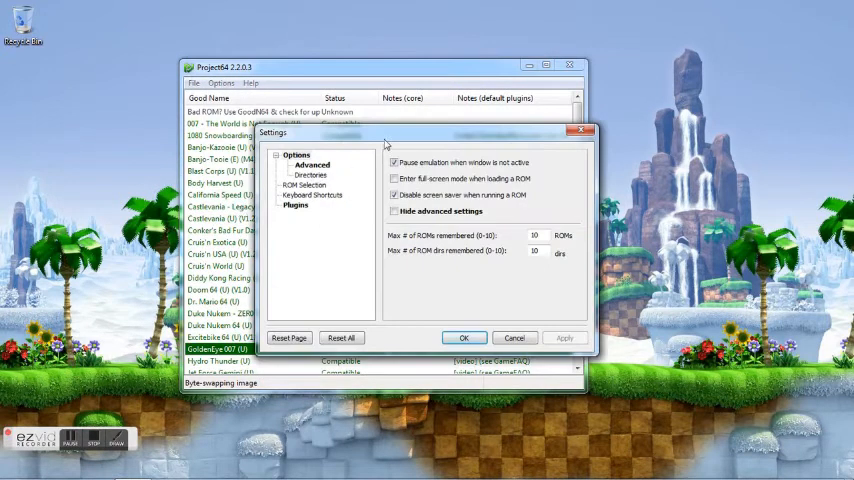
click(297, 155)
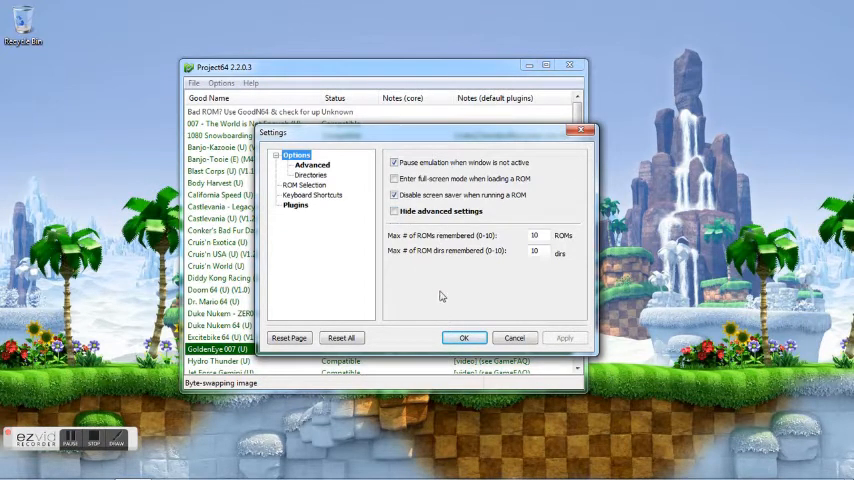
click(464, 337)
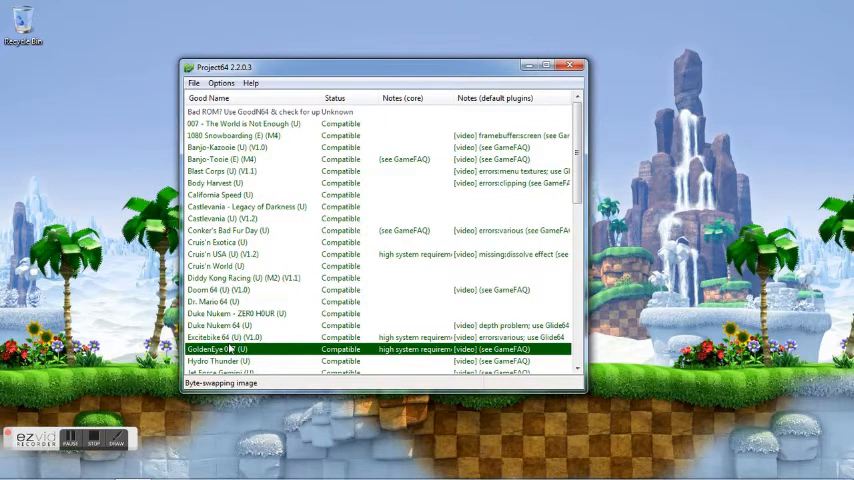
- Bring up the Edit Cheats window for GoldenEye 007 (U) and look through its cheat list
click(240, 325)
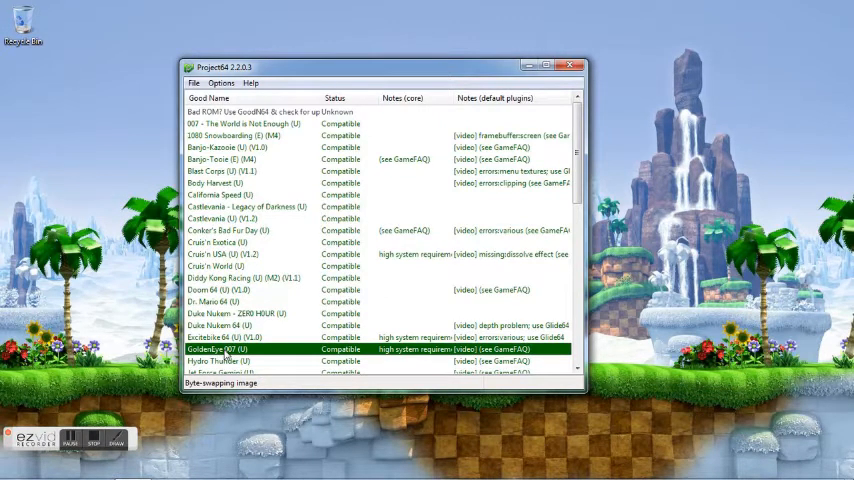
right_click(230, 349)
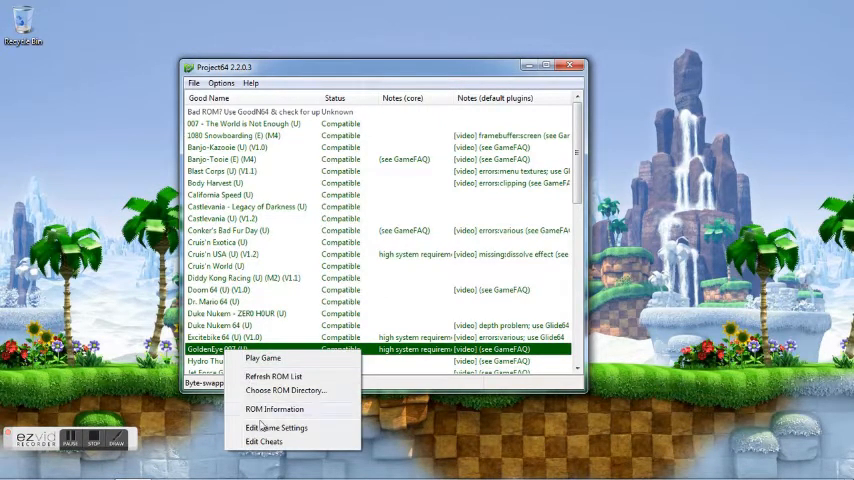
click(263, 441)
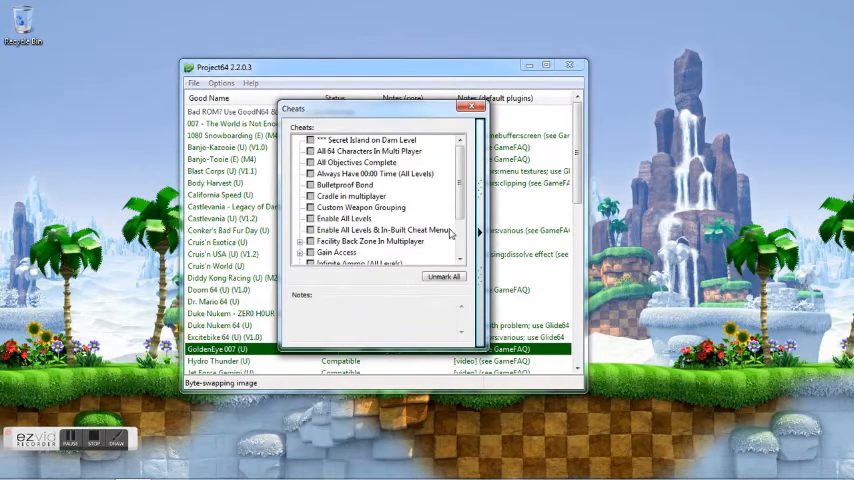
scroll(down, 3)
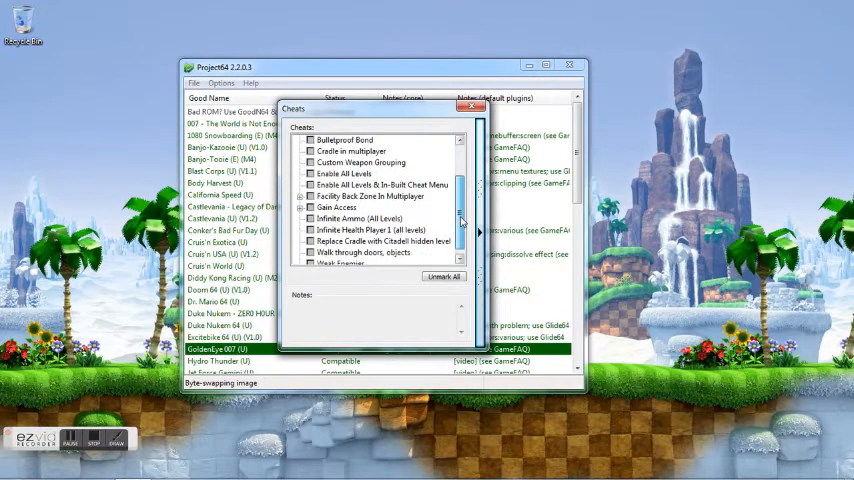
scroll(up, 3)
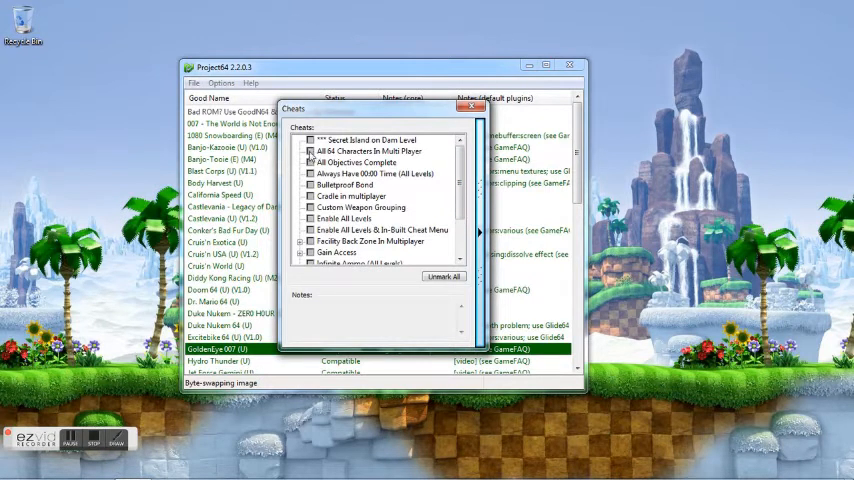
- Enable All 64 Characters In Multi Player and start a new blank cheat entry
click(368, 140)
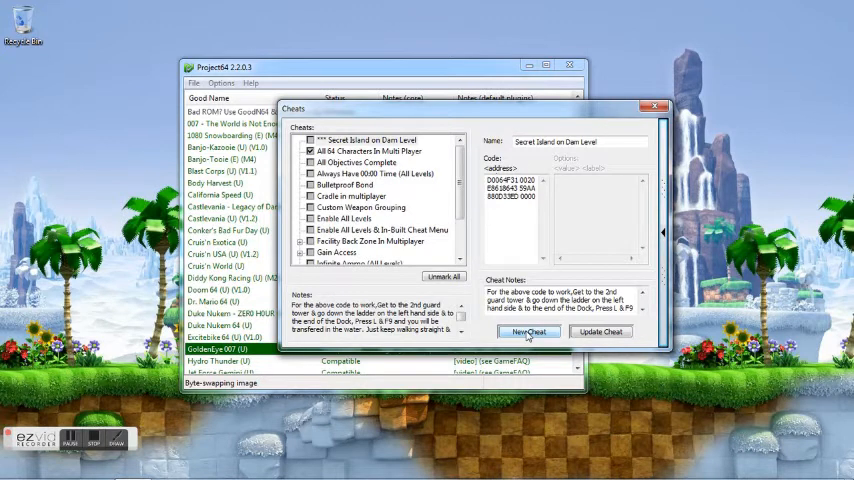
click(528, 331)
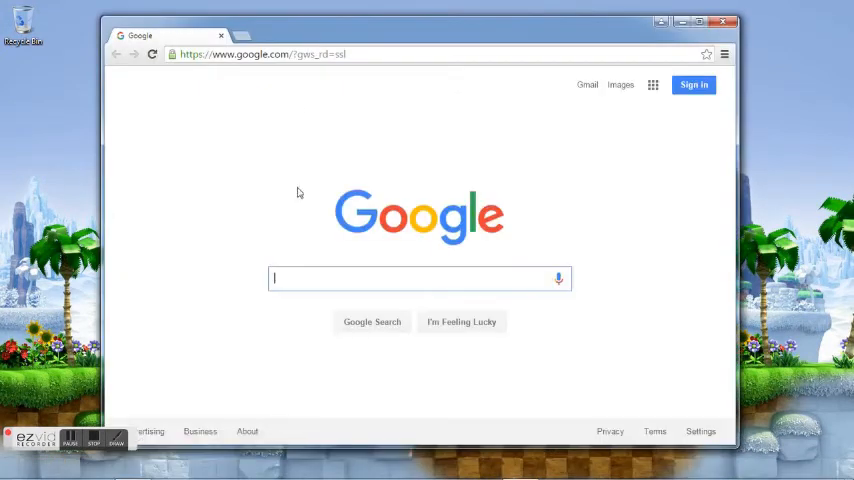
- Search Google for nintendo 64 gameshark codes and browse GameGenie.com's N64 GameShark game list
text(nintendo 64 gameshark codes)
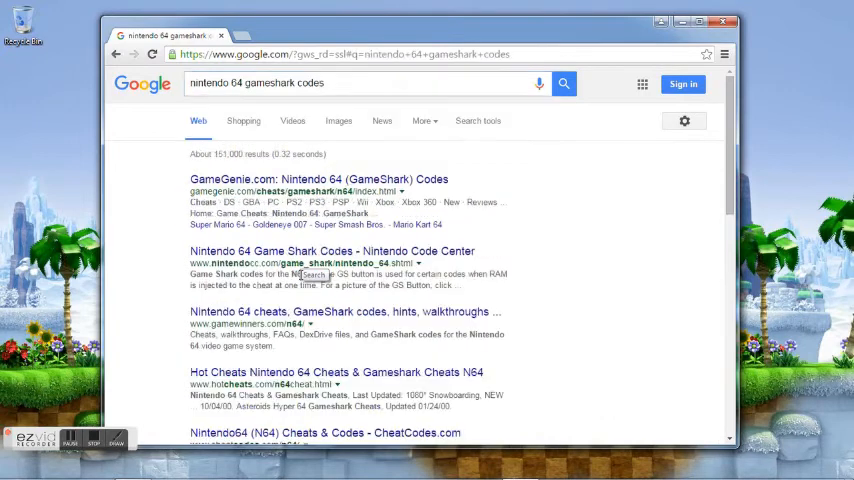
mouse_move(310, 179)
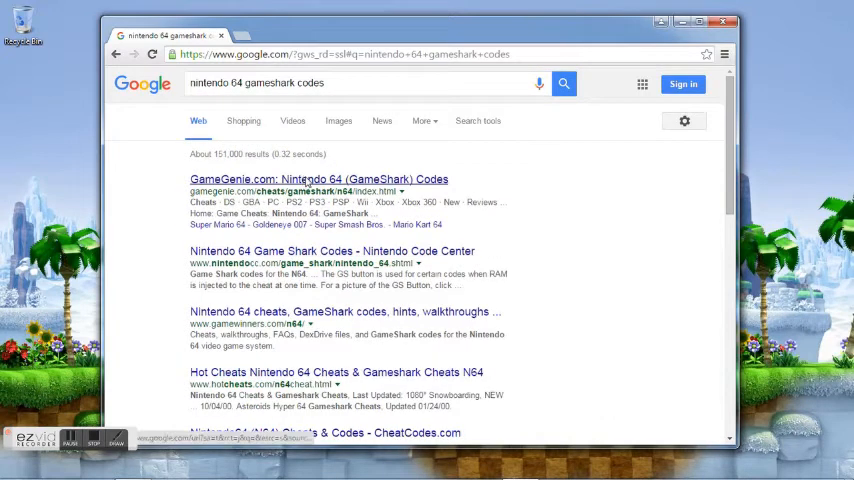
click(319, 179)
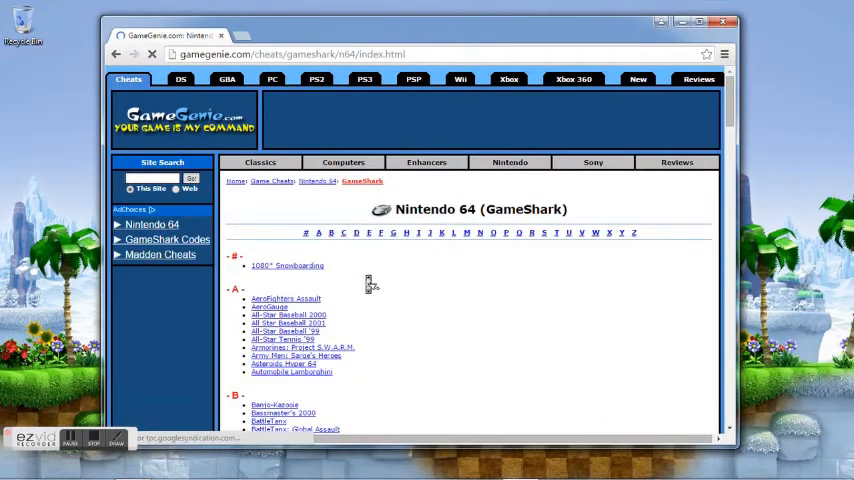
scroll(down, 3)
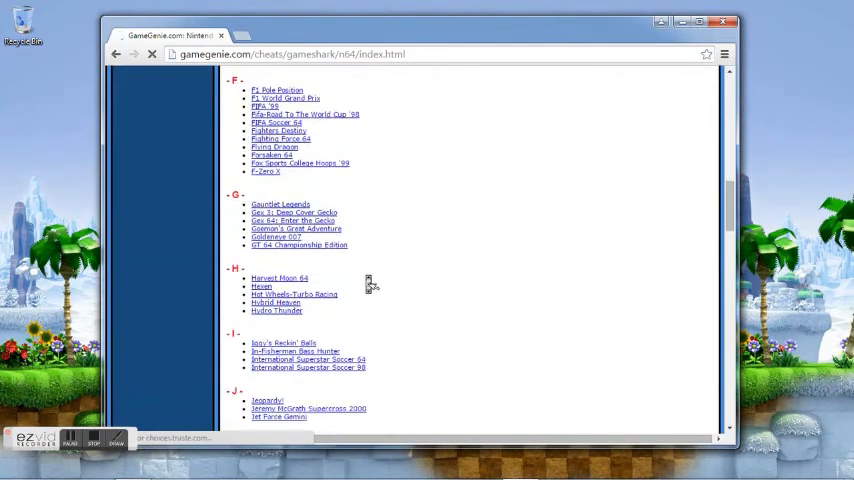
scroll(up, 3)
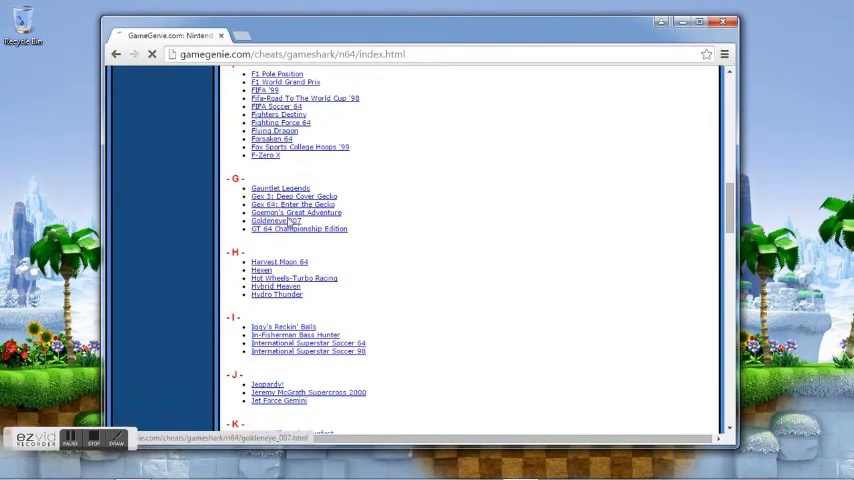
- Add Sunglasses Mode with code 8035745E FFFF from the GoldenEye page, enable it, and close Cheats
click(281, 220)
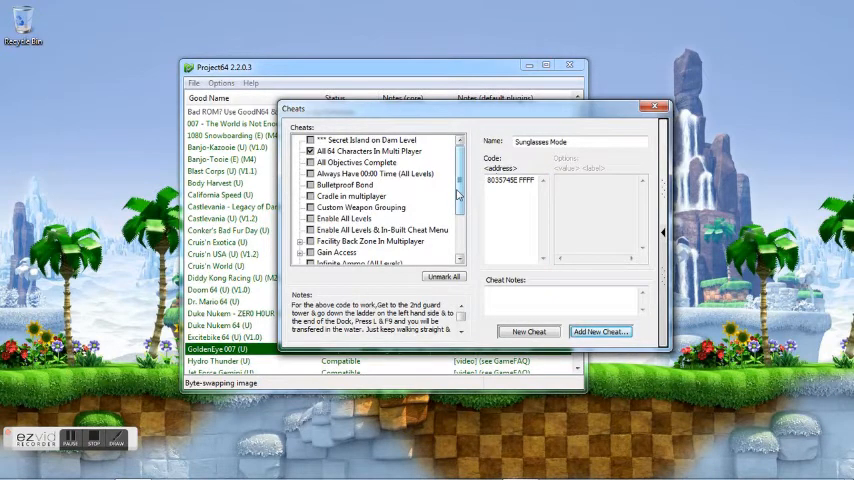
scroll(down, 3)
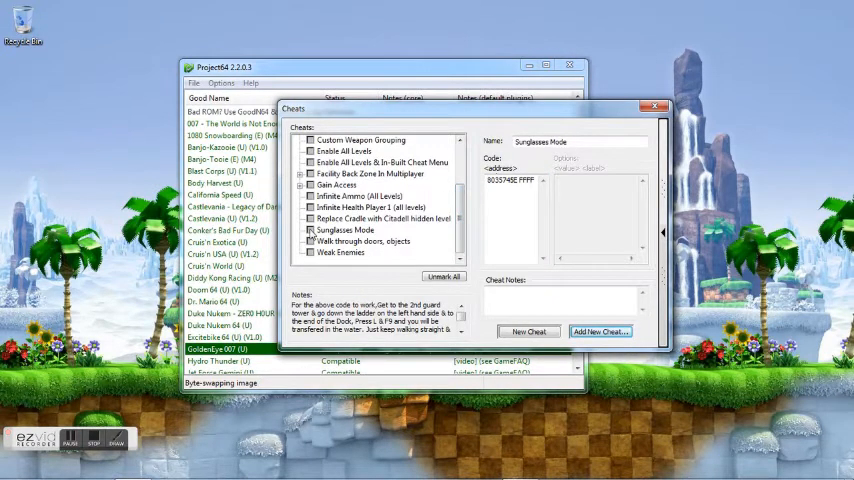
click(360, 139)
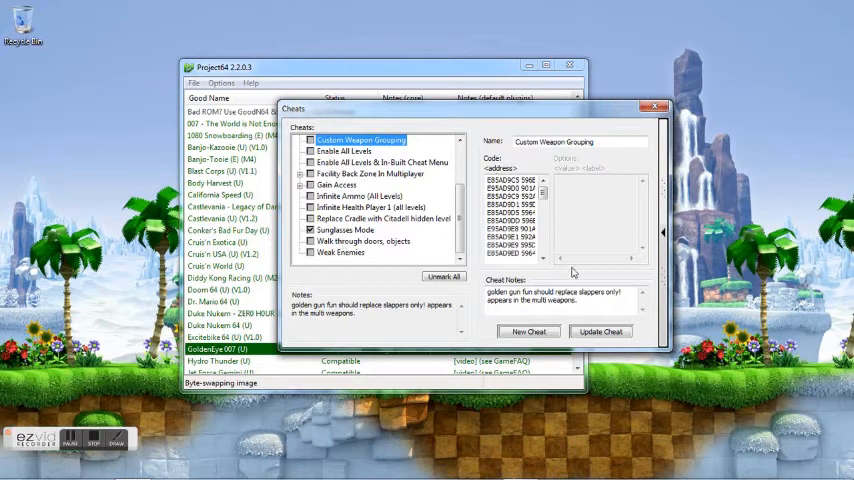
click(657, 107)
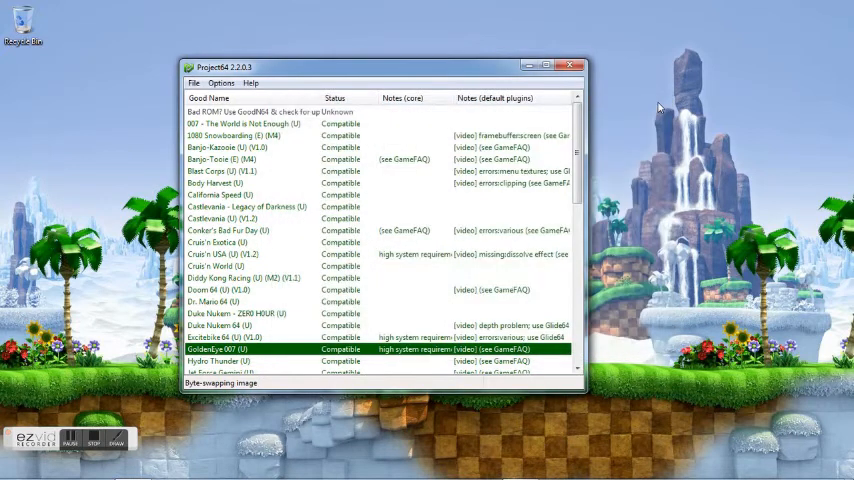
mouse_move(237, 307)
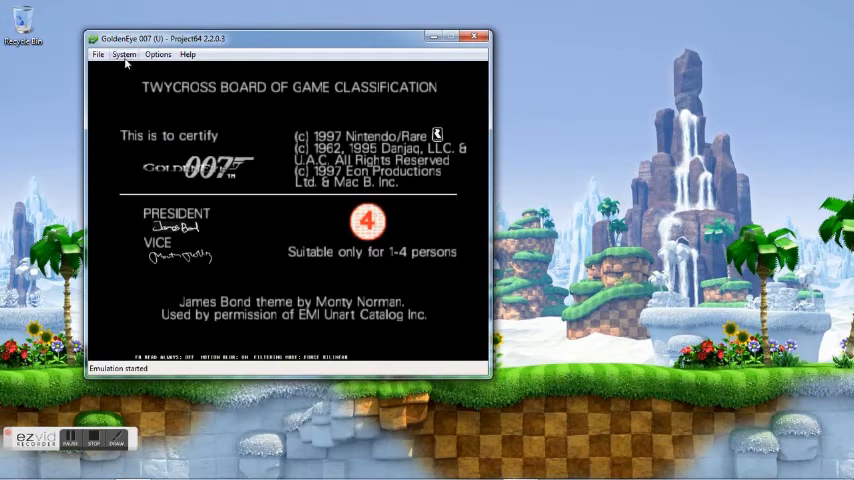
- Reopen System > Cheats during play, view Secret Island notes, and scroll to Sunglasses Mode
click(123, 54)
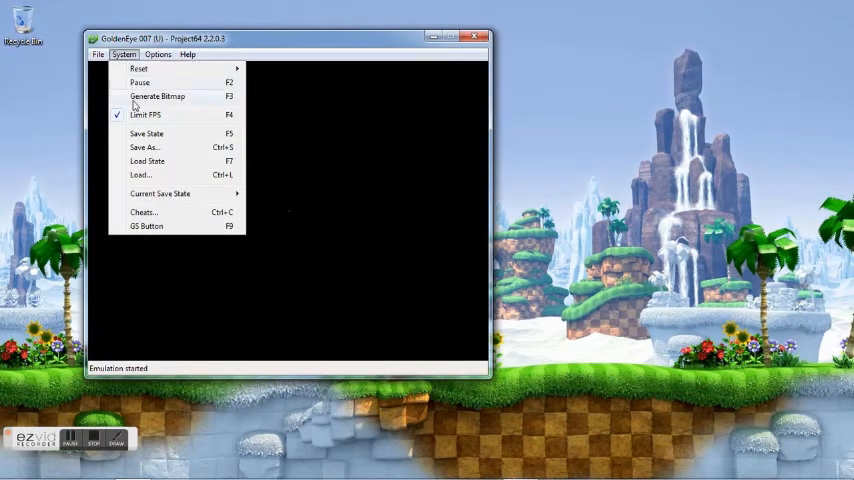
click(143, 212)
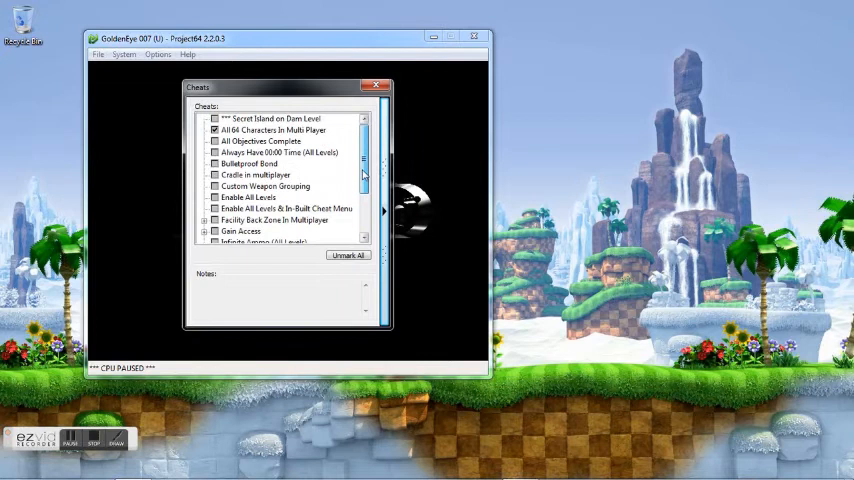
click(270, 118)
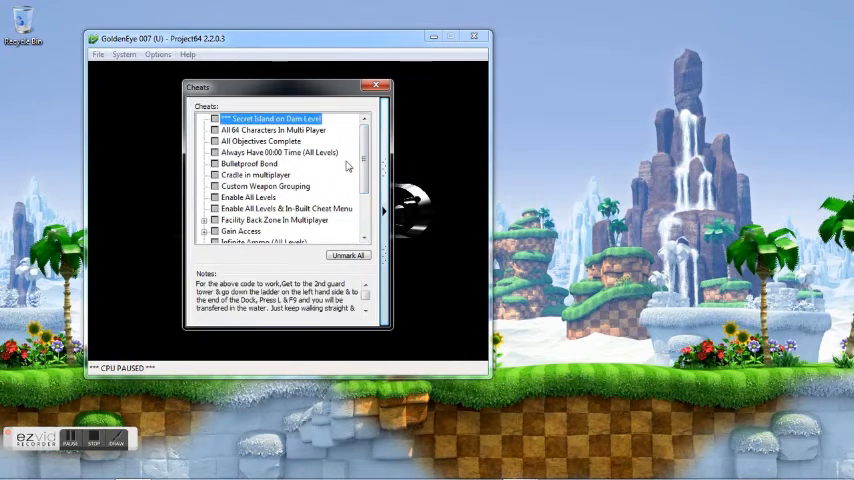
scroll(down, 3)
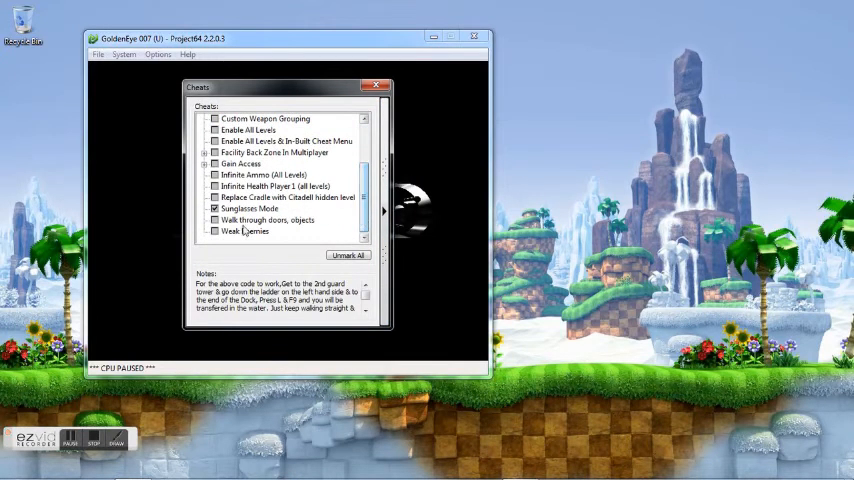